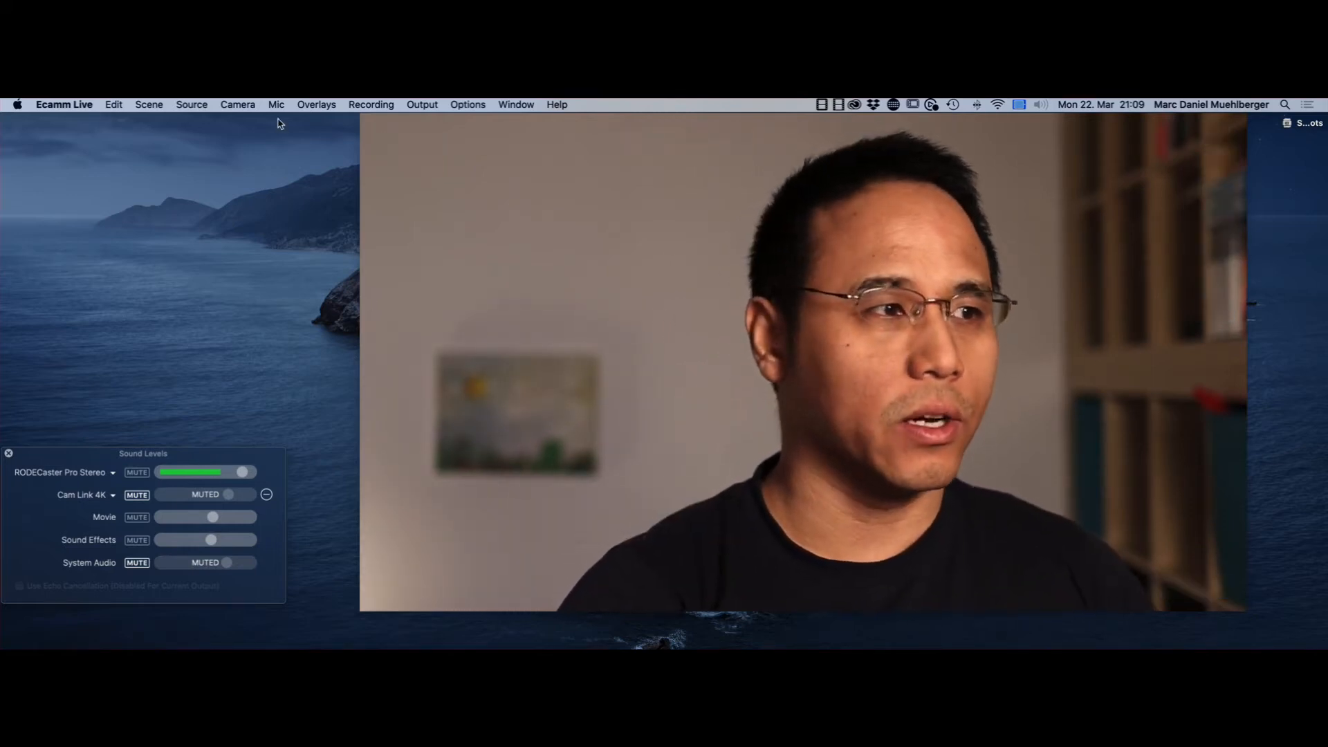
Step: Show the Camera menu with Cam Link 4K, iPad Pro and USB Video in the switcher as 1–3, then browse Overlays
{"action": "left_click", "coordinate": [238, 104]}
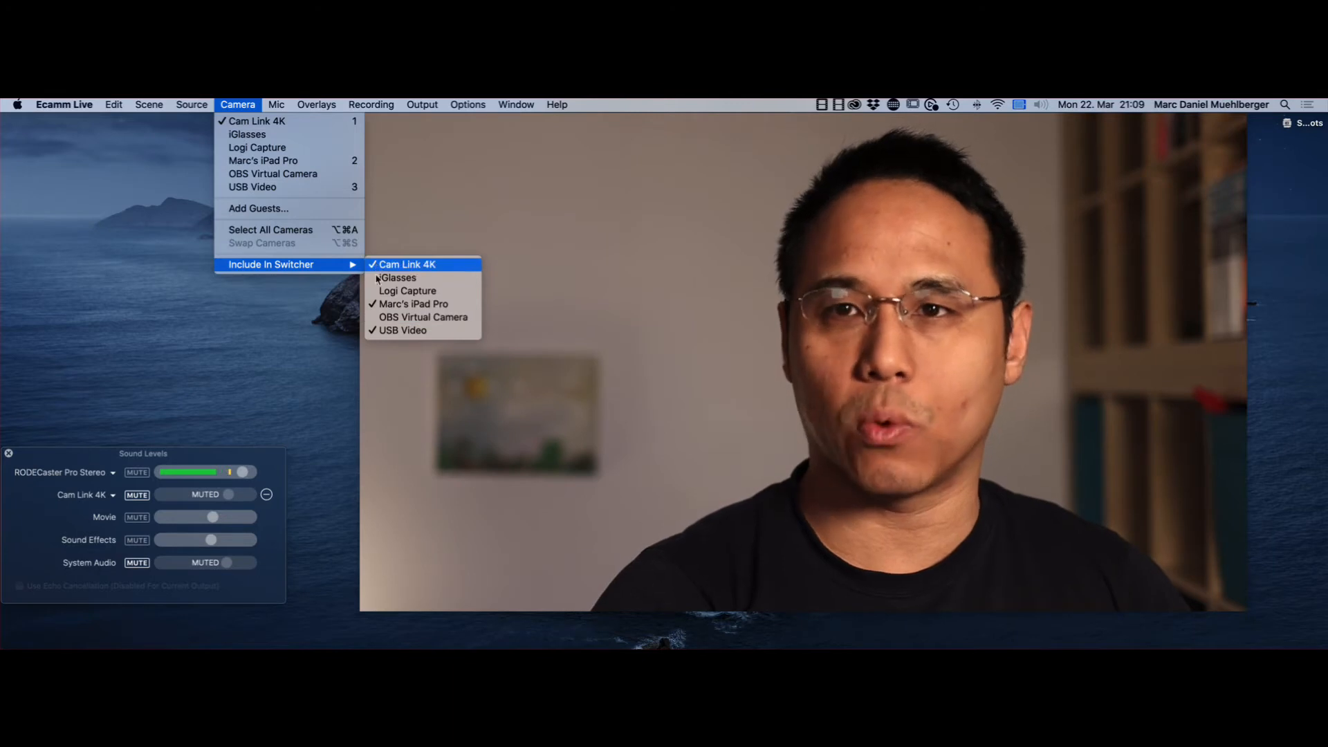
{"action": "mouse_move", "coordinate": [407, 291]}
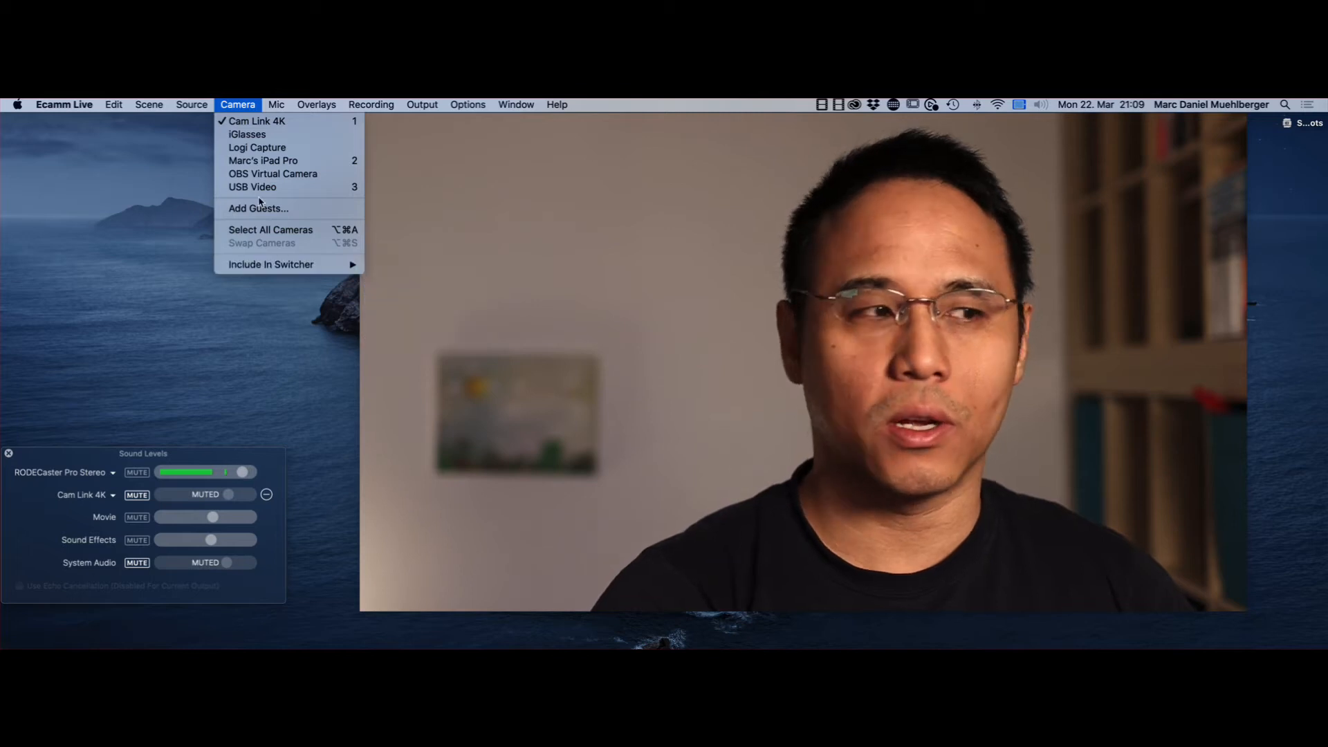
{"action": "mouse_move", "coordinate": [258, 146]}
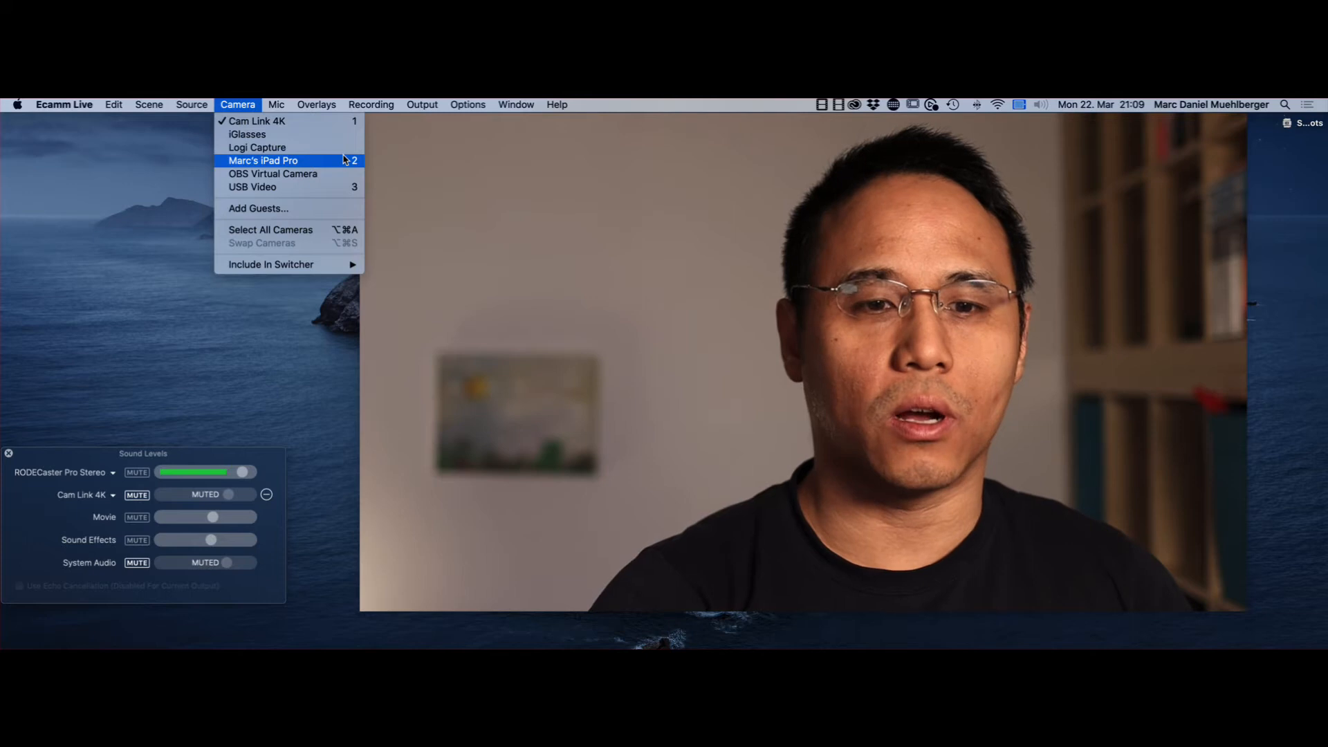
{"action": "left_click", "coordinate": [316, 104]}
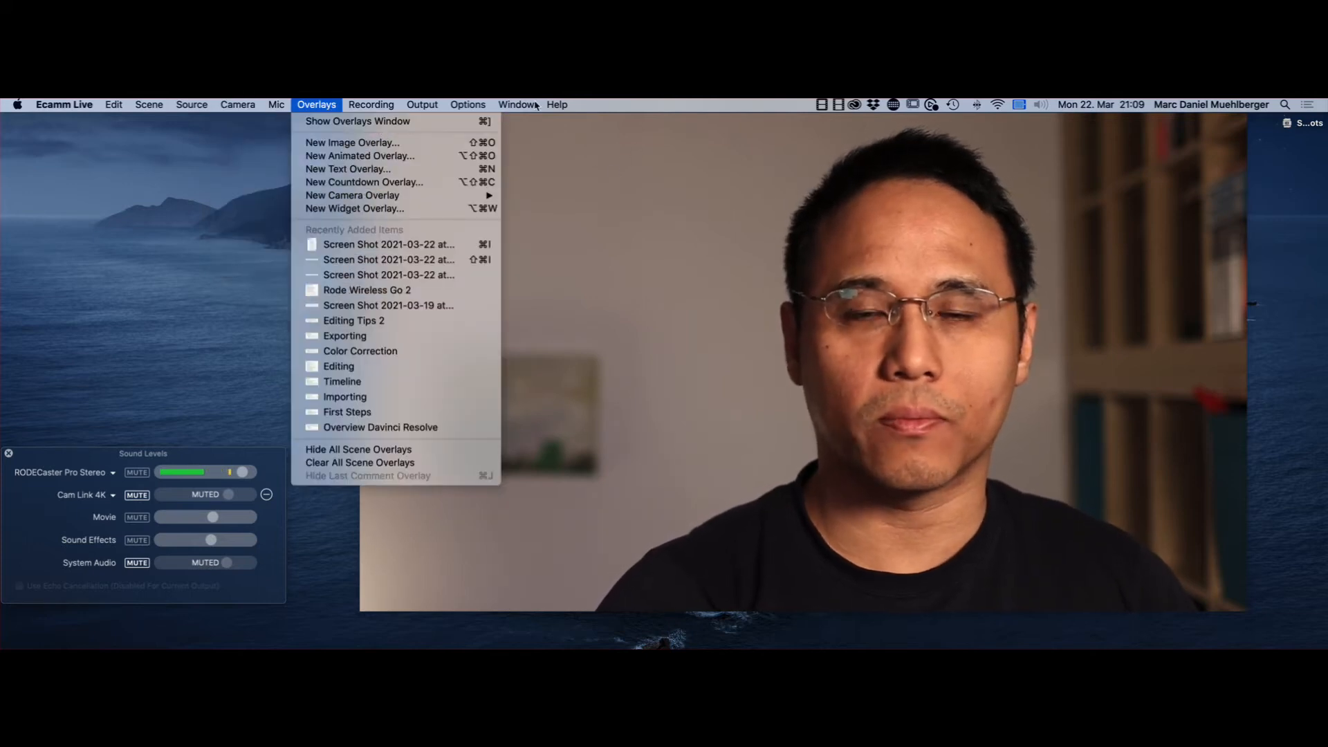
Step: Dismiss the Overlays menu so the switcher bar shows Cam Link 4K, iPad Pro and USB Video
{"action": "left_click", "coordinate": [277, 104]}
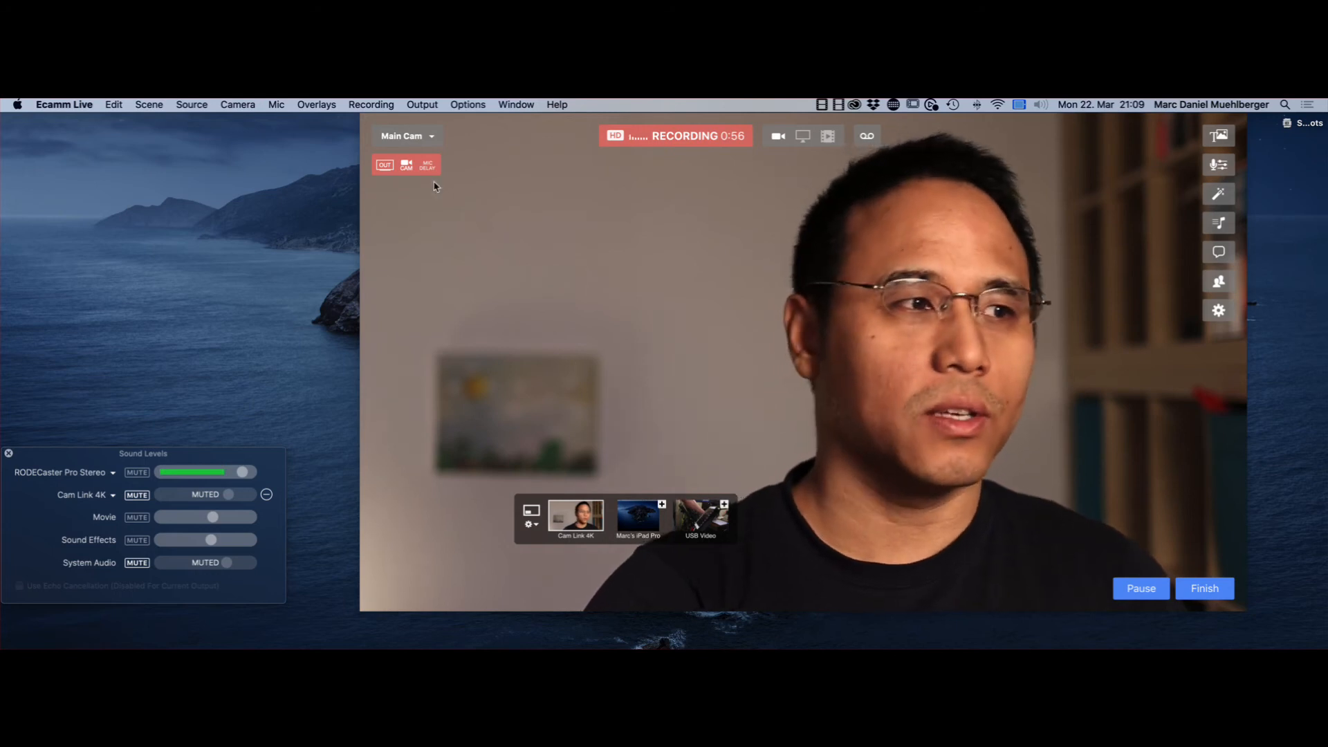
Step: Reopen the Camera menu showing Cam Link 4K checked as active, with iPad Pro and USB Video on shortcuts 2–3
{"action": "left_click", "coordinate": [236, 103]}
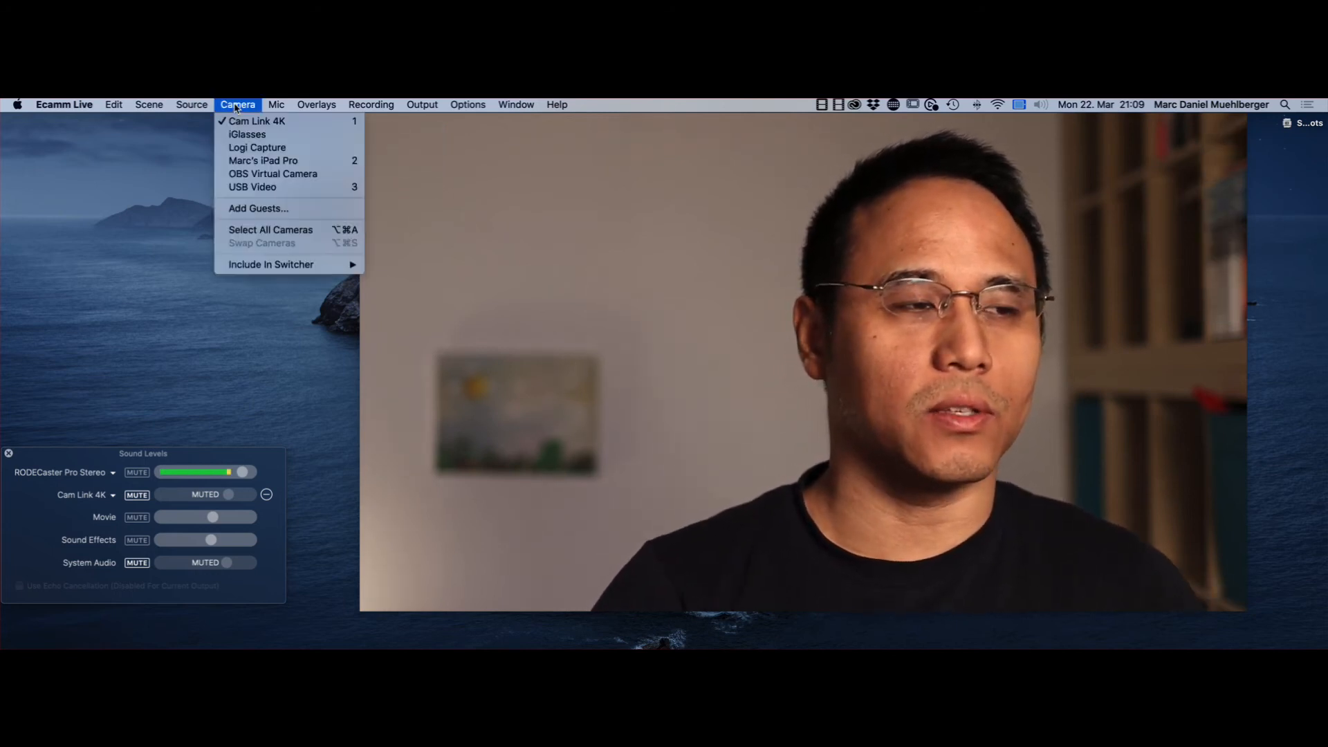
{"action": "left_click", "coordinate": [277, 104]}
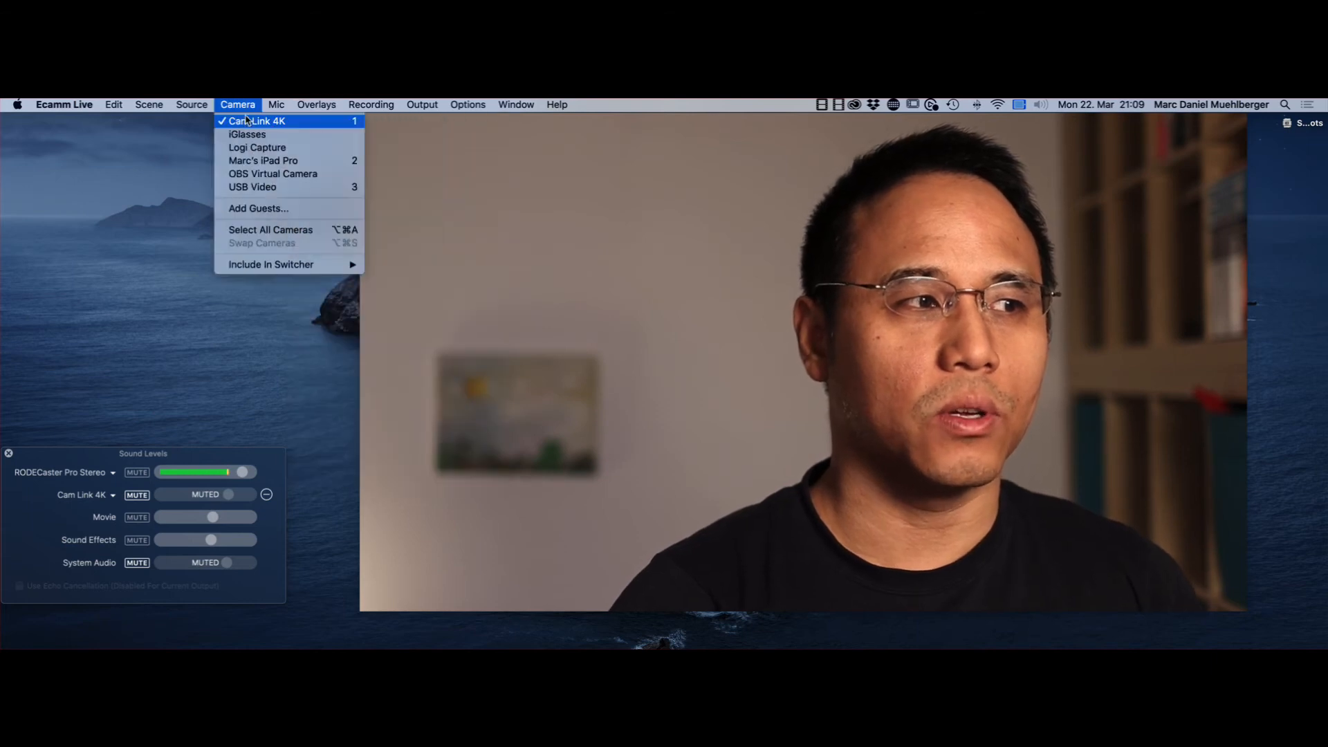
{"action": "mouse_move", "coordinate": [262, 161]}
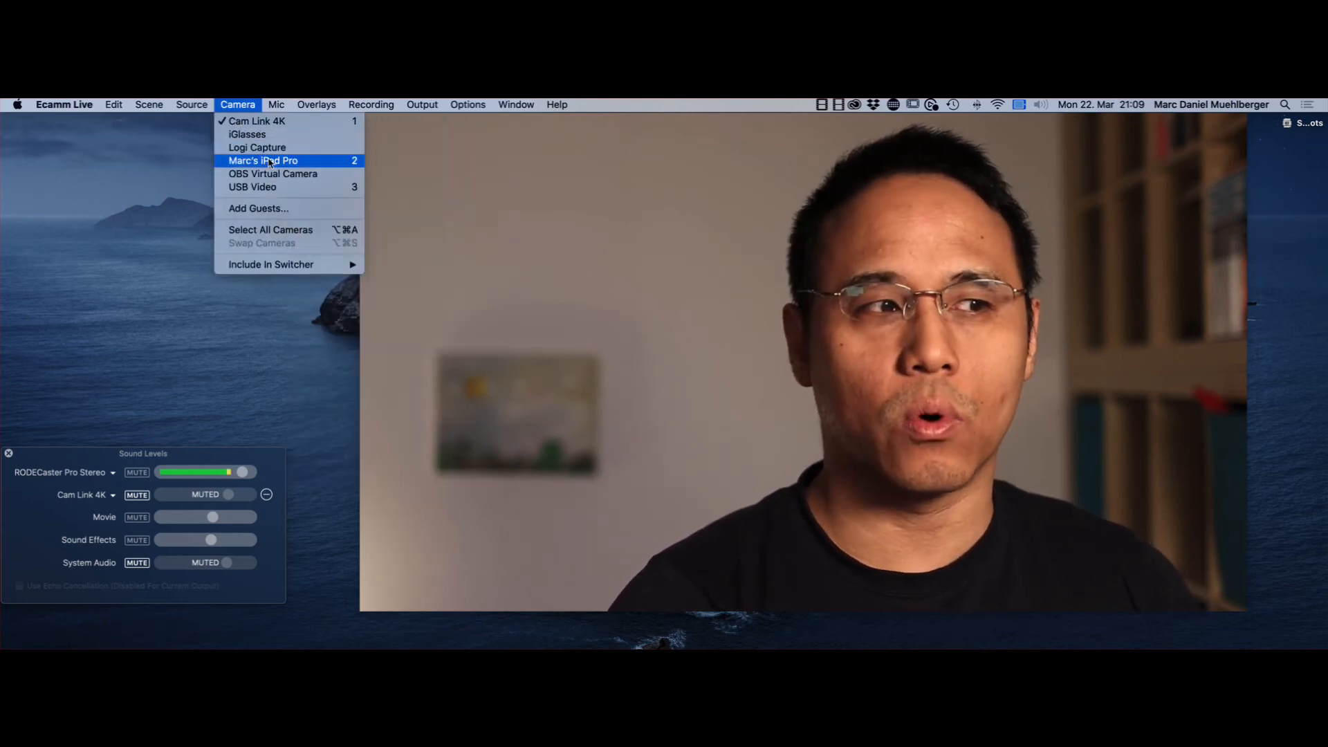